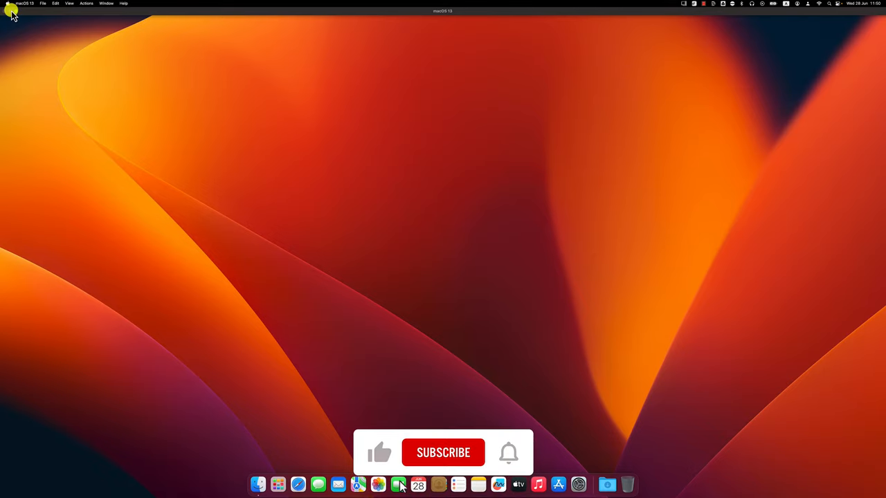
Bring up the Apple menu listing Sleep, Restart and Shut Down options
{"action": "left_click", "coordinate": [443, 453]}
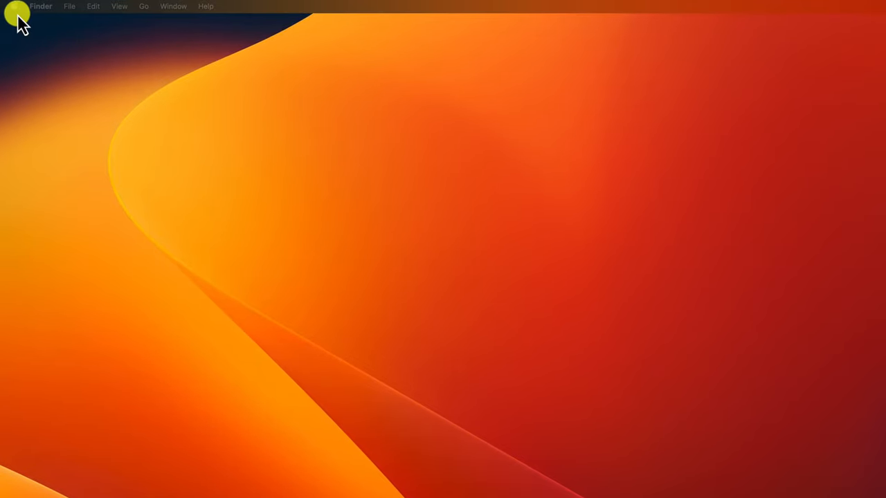
{"action": "left_click", "coordinate": [14, 5]}
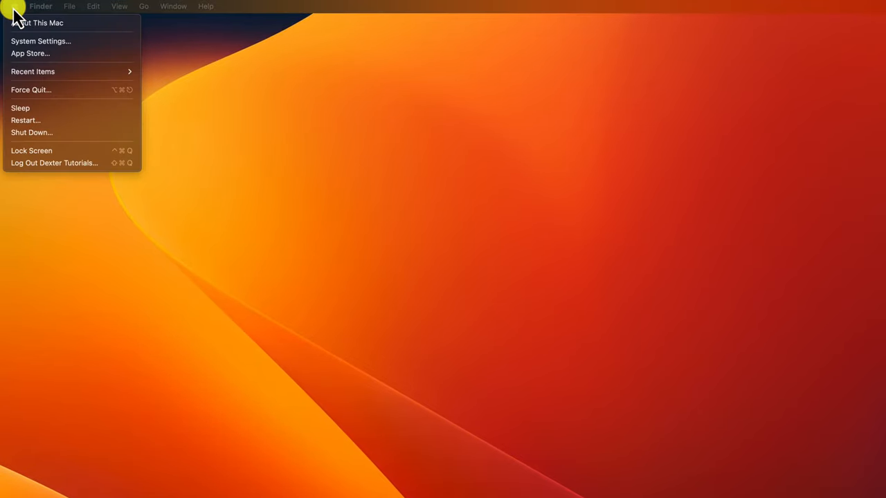
{"action": "mouse_move", "coordinate": [25, 119]}
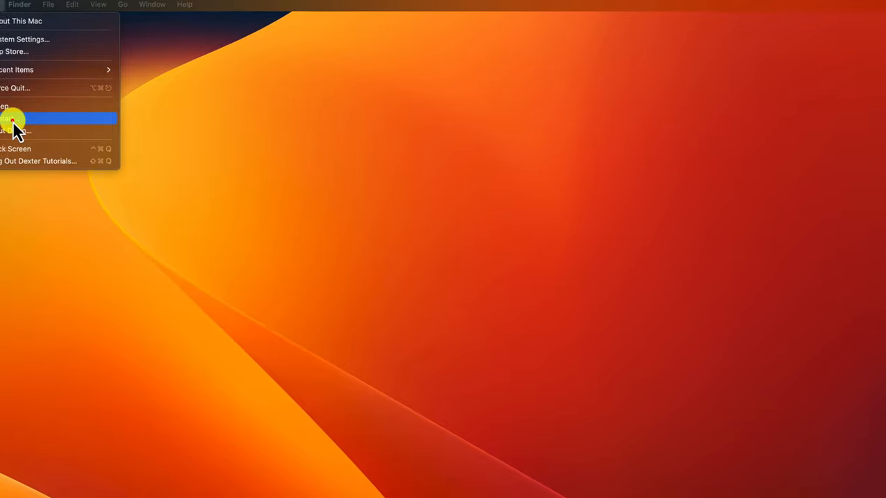
Choose Restart and confirm the prompt so the Mac reboots to the login screen
{"action": "left_click", "coordinate": [11, 119]}
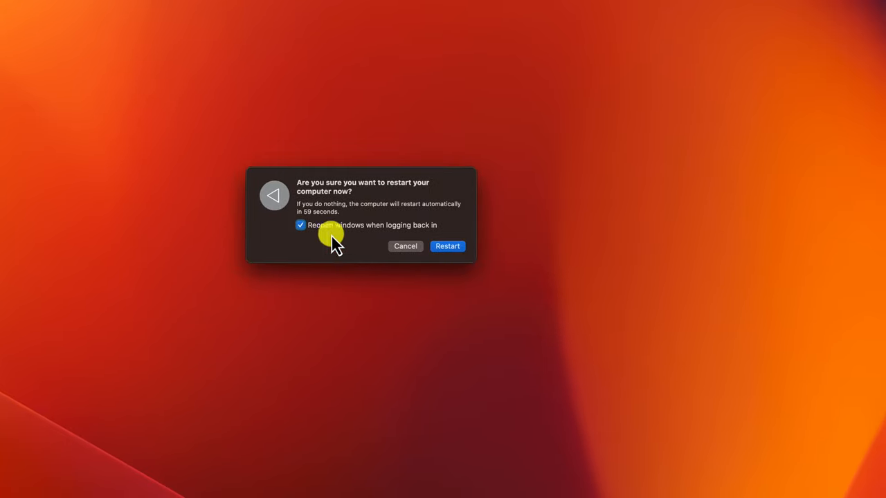
{"action": "left_click", "coordinate": [447, 246]}
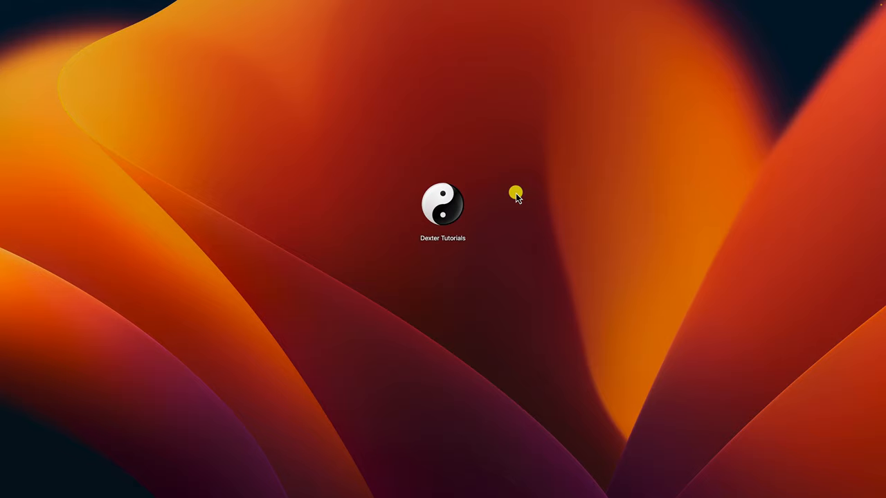
{"action": "mouse_move", "coordinate": [436, 214]}
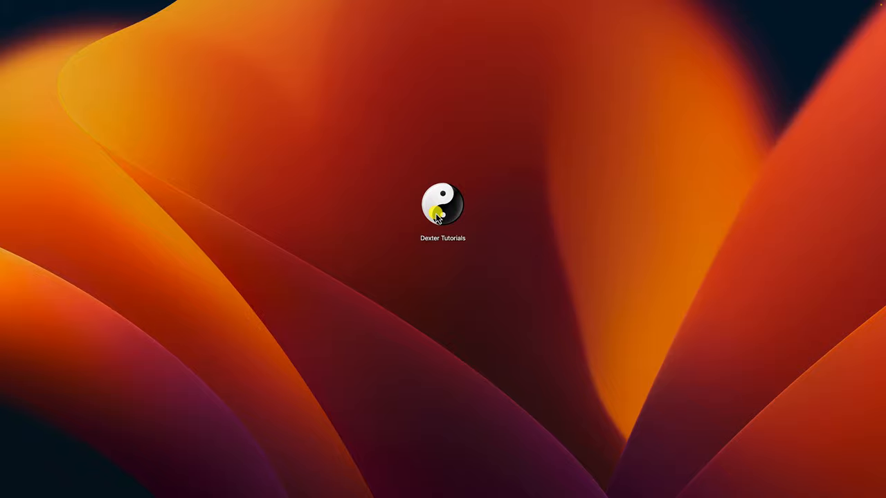